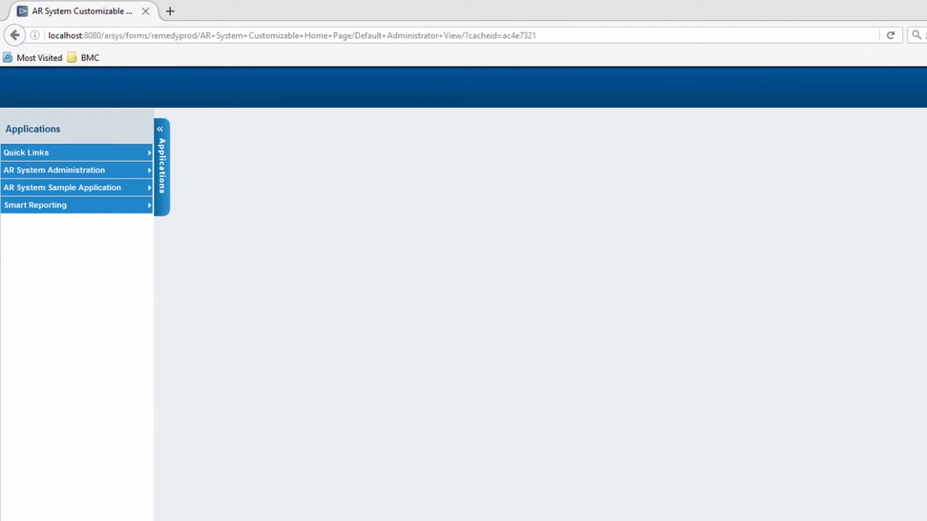
{"action": "mouse_move", "coordinate": [71, 187]}
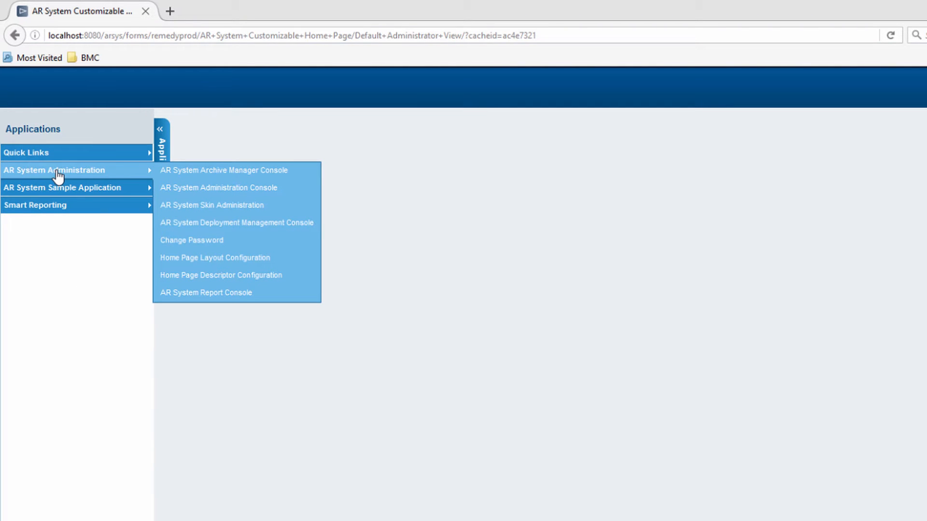
{"action": "mouse_move", "coordinate": [222, 187]}
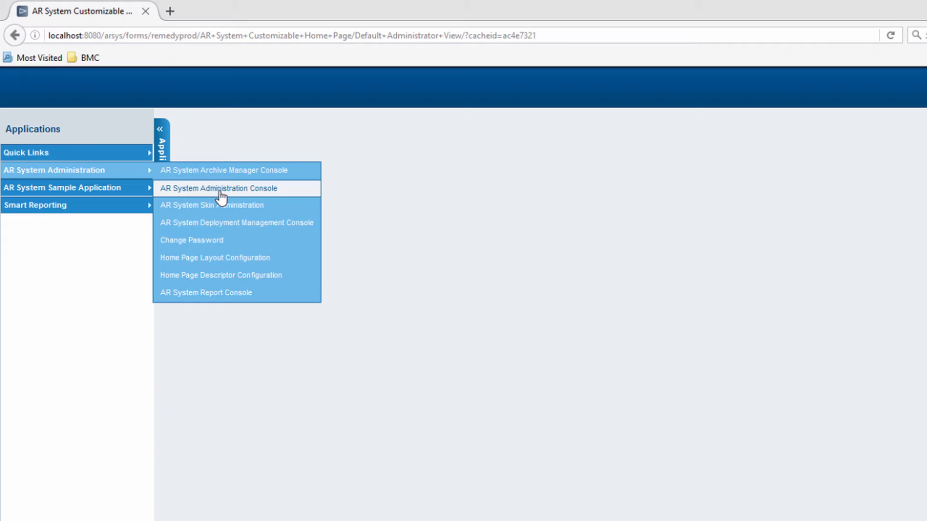
Open the Administration Console and go to System > General > Server Information.
{"action": "left_click", "coordinate": [221, 188]}
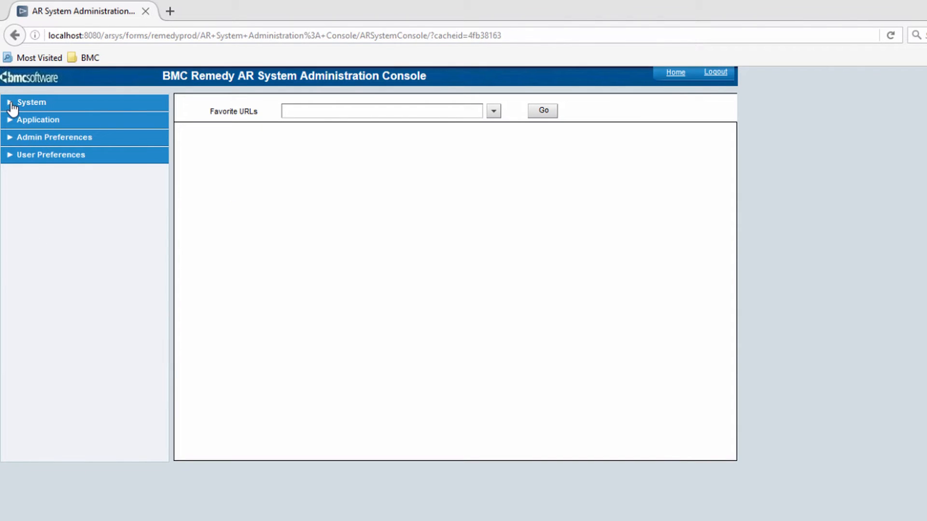
{"action": "left_click", "coordinate": [32, 102]}
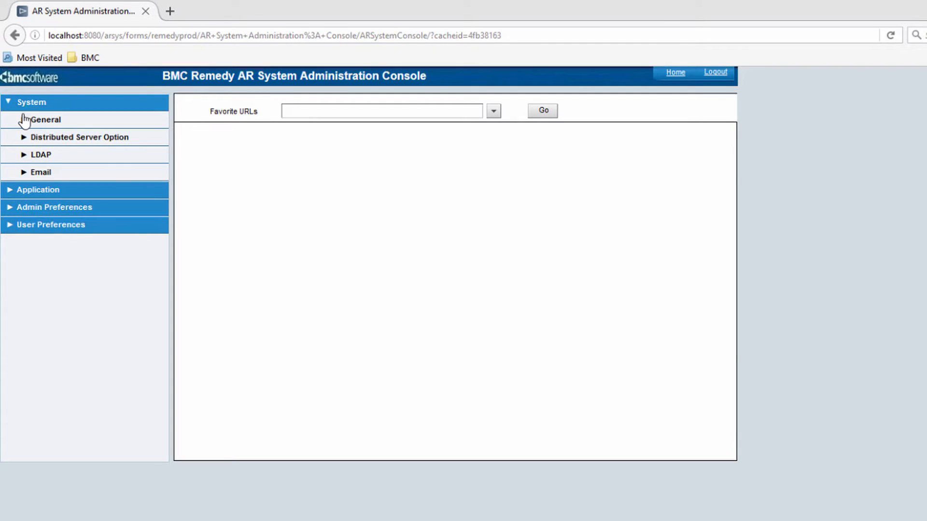
{"action": "left_click", "coordinate": [45, 119]}
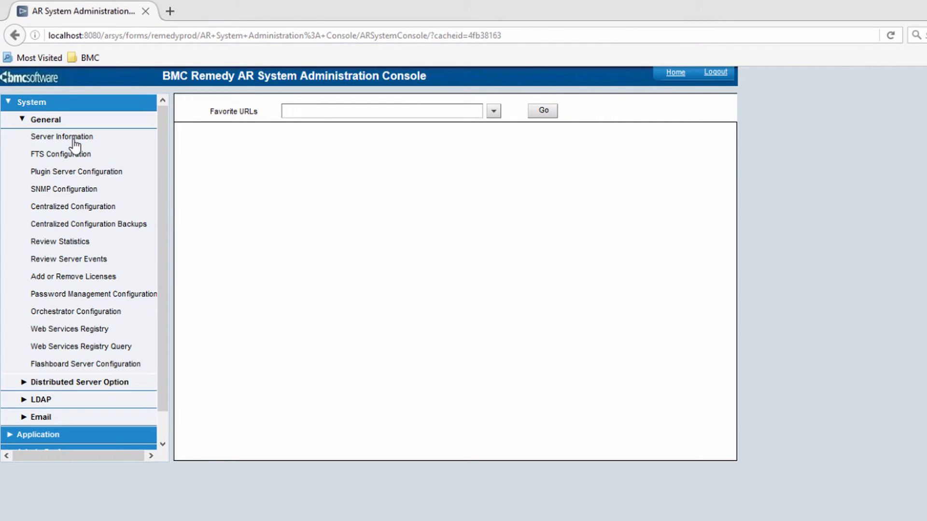
{"action": "left_click", "coordinate": [61, 136]}
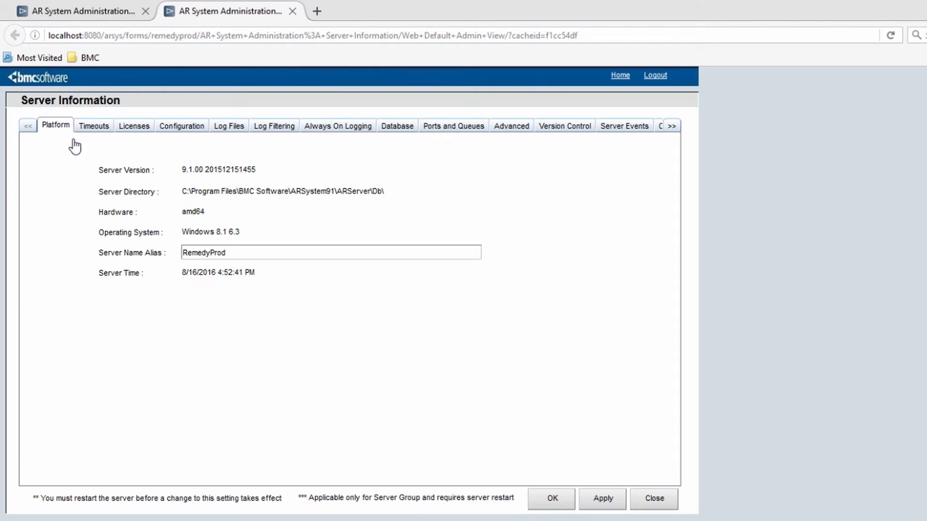
{"action": "mouse_move", "coordinate": [336, 137]}
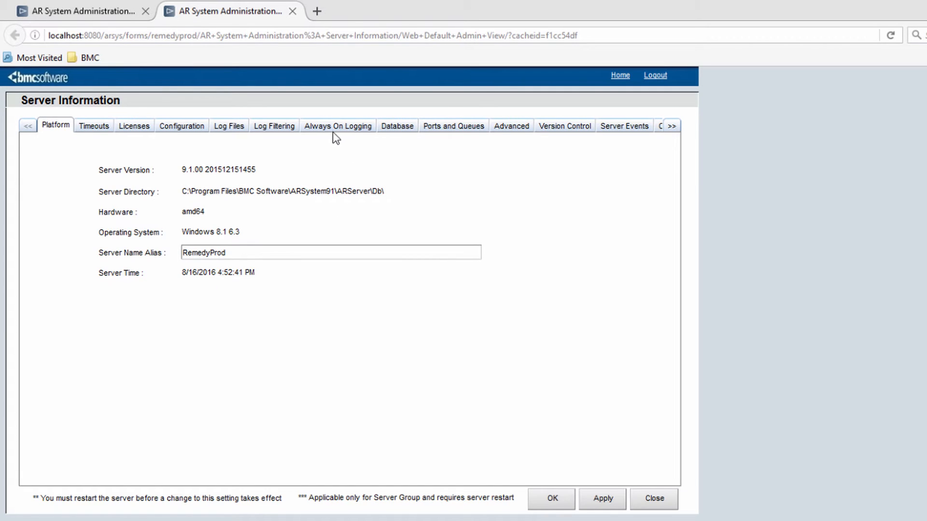
Show the Always On Logging settings and highlight the buffer size value.
{"action": "left_click", "coordinate": [338, 126]}
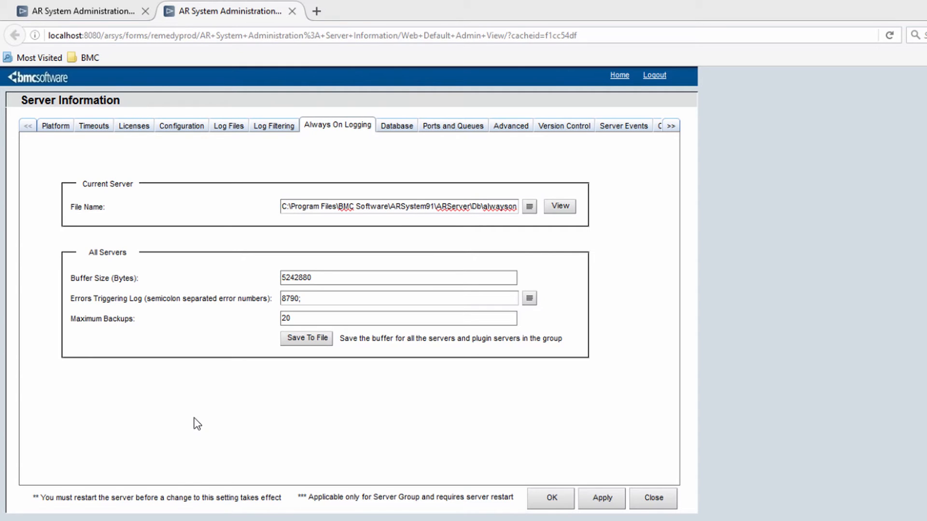
{"action": "left_click", "coordinate": [398, 278]}
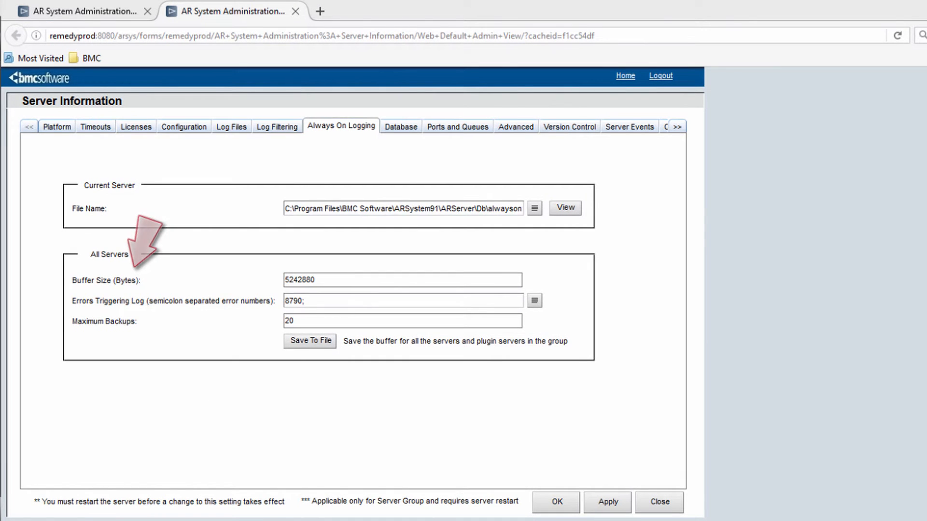
{"action": "mouse_move", "coordinate": [111, 301]}
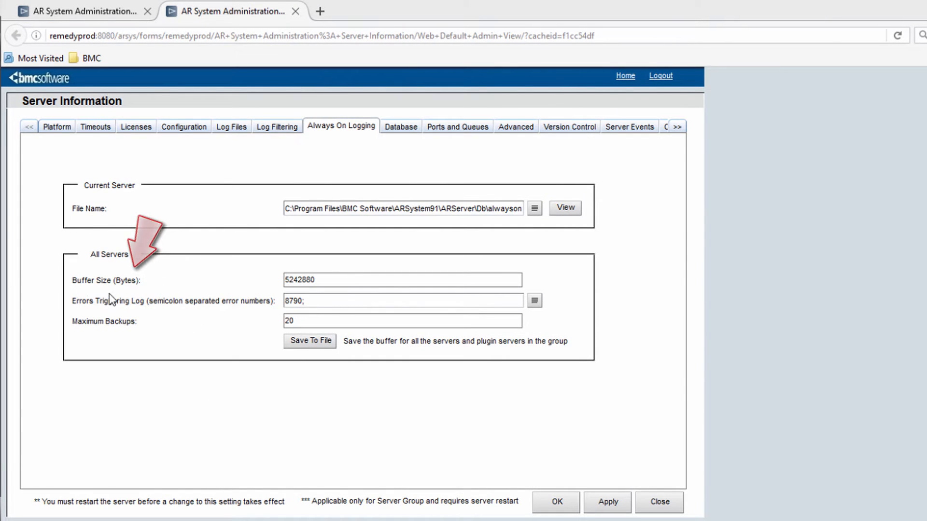
{"action": "left_click", "coordinate": [403, 279]}
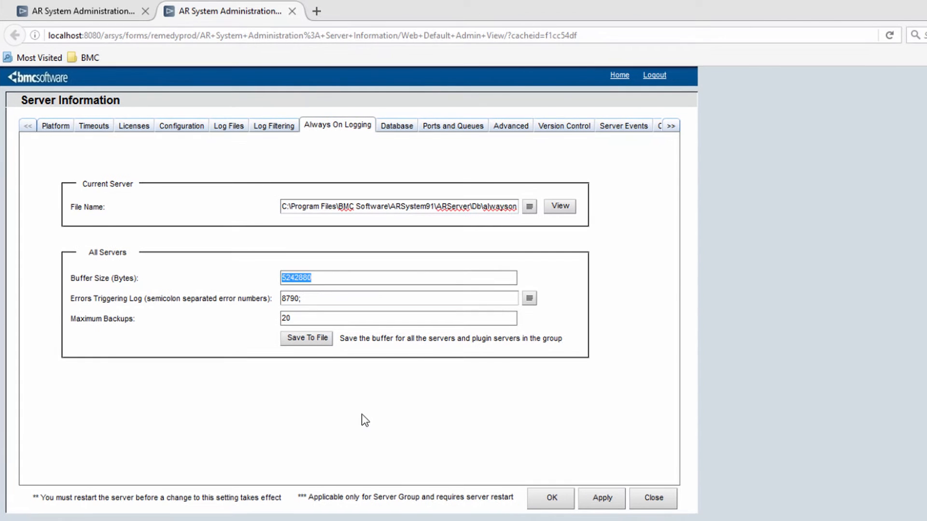
{"action": "mouse_move", "coordinate": [109, 148]}
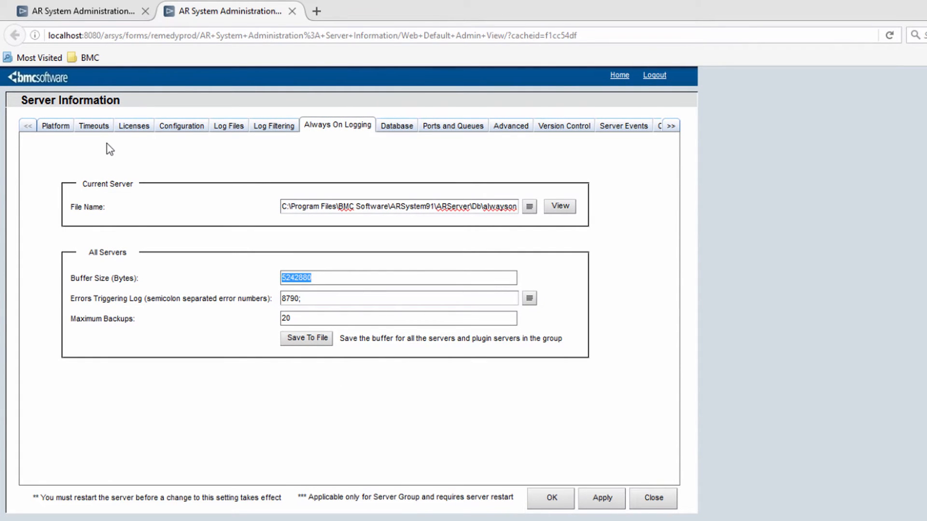
{"action": "mouse_move", "coordinate": [227, 158]}
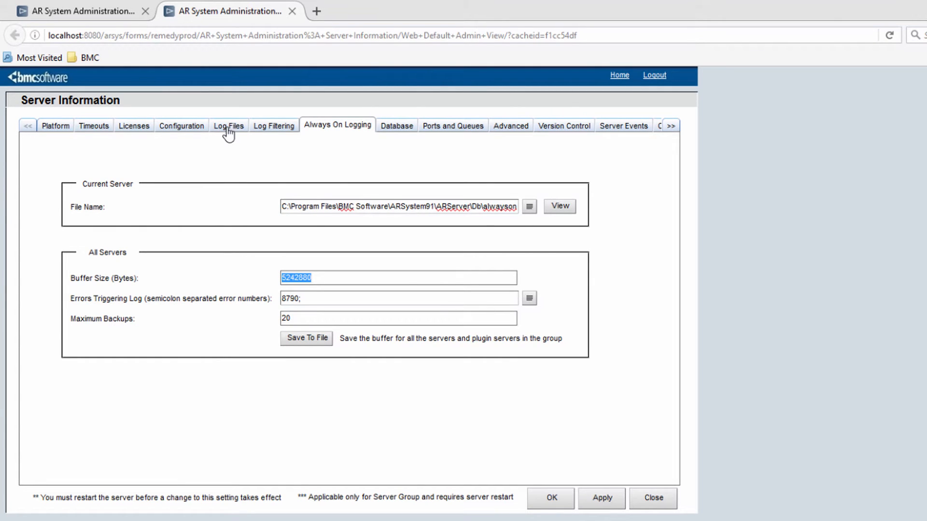
Switch to Log Files and toggle the API, Escalation, Filter and SQL log checkboxes.
{"action": "left_click", "coordinate": [228, 125]}
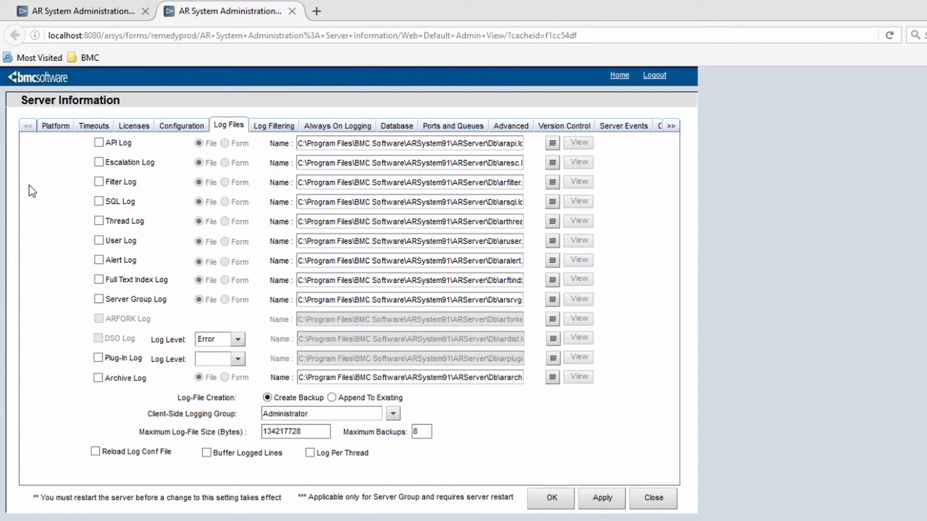
{"action": "mouse_move", "coordinate": [68, 180]}
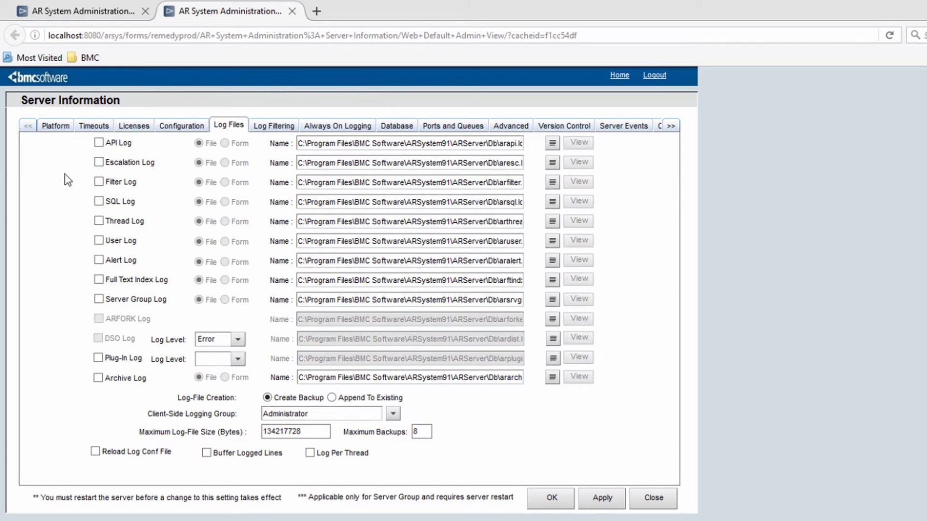
{"action": "mouse_move", "coordinate": [87, 178]}
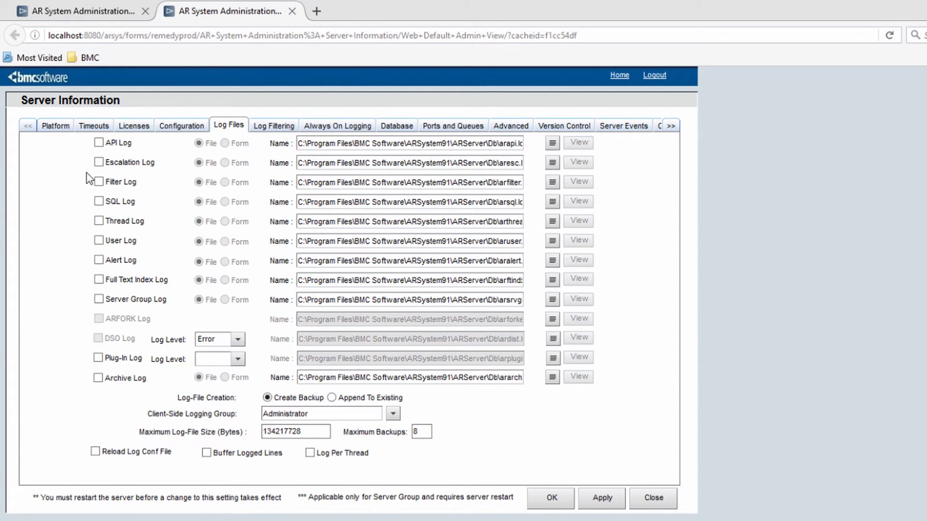
{"action": "mouse_move", "coordinate": [55, 205]}
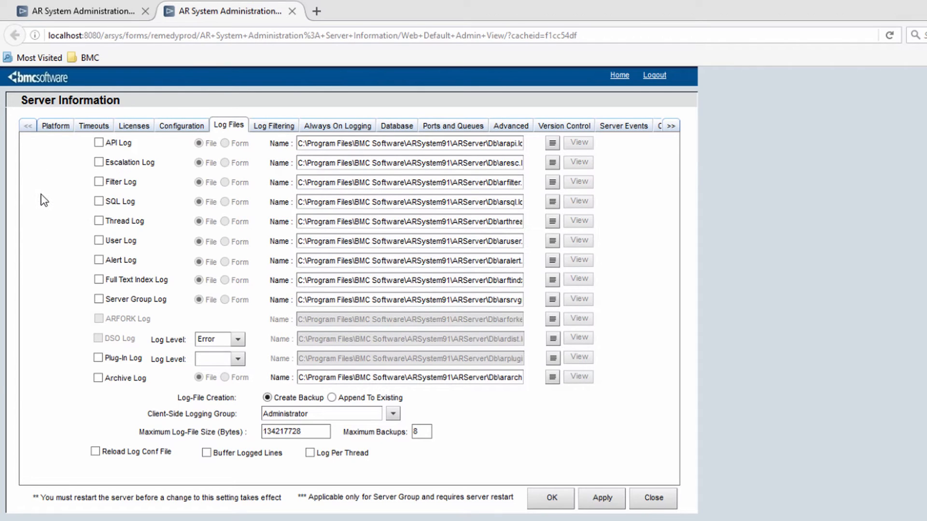
{"action": "left_click", "coordinate": [98, 142]}
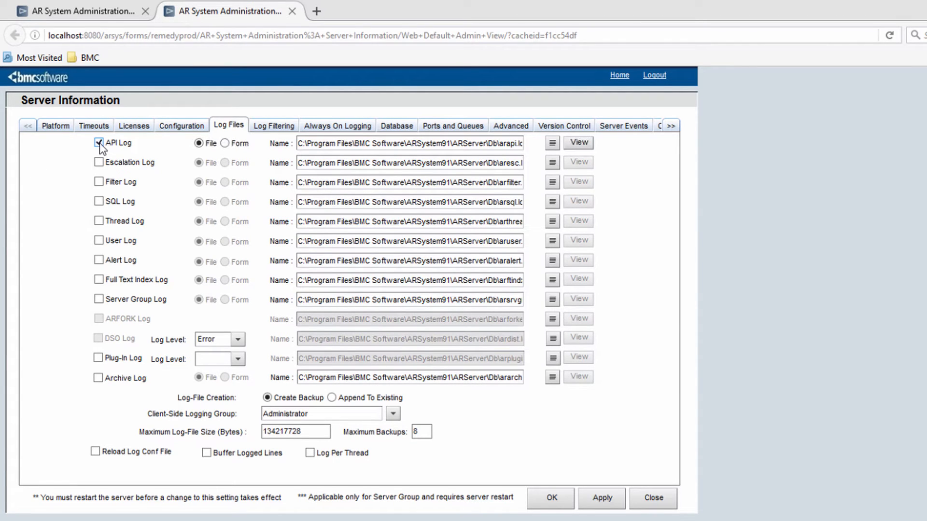
{"action": "left_click", "coordinate": [98, 162]}
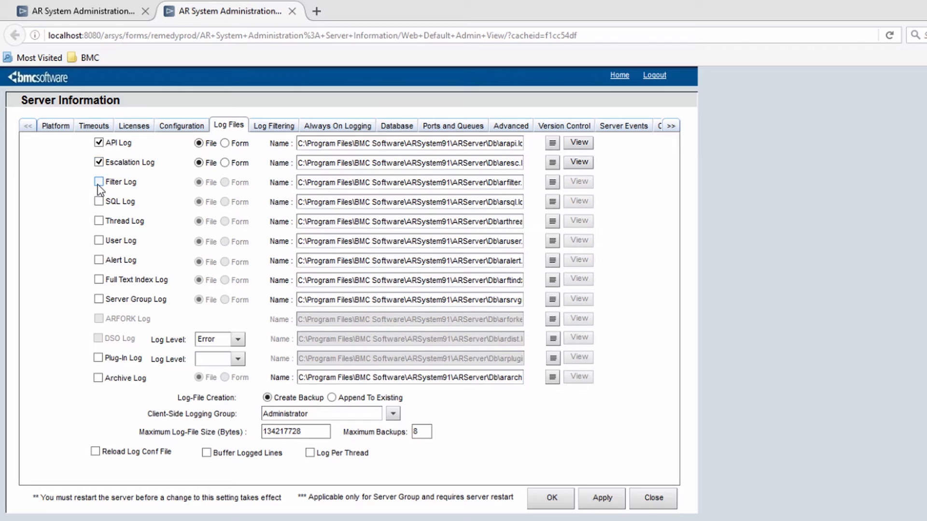
{"action": "left_click", "coordinate": [98, 182]}
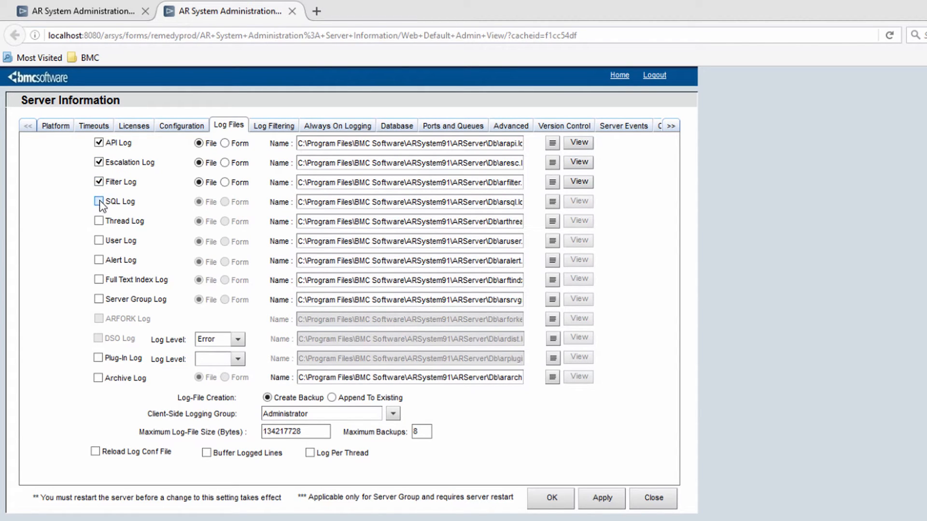
{"action": "left_click", "coordinate": [99, 202]}
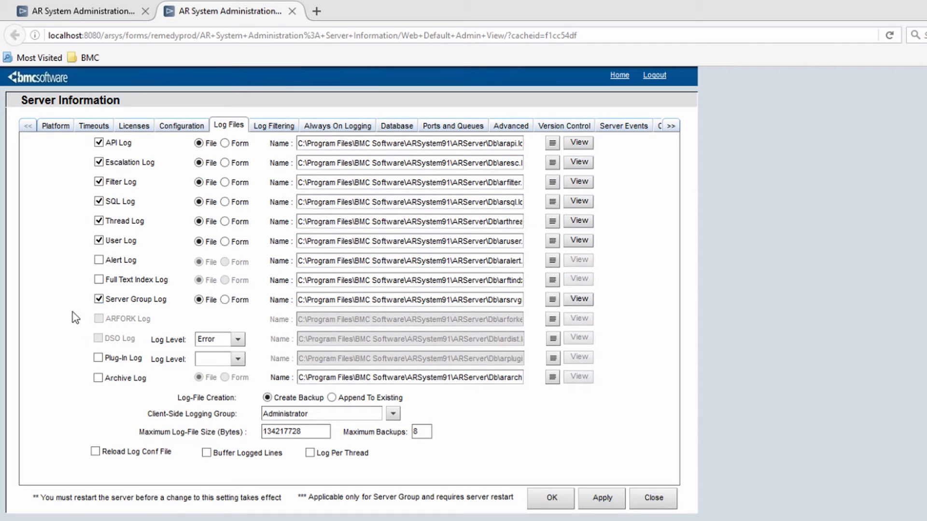
{"action": "mouse_move", "coordinate": [64, 316]}
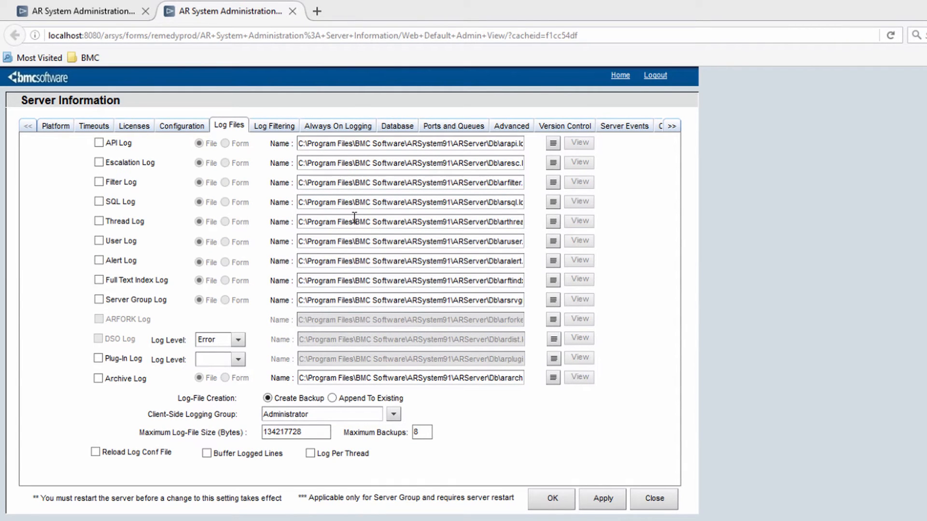
Return to the Always On Logging settings to review the alwayson.log file name.
{"action": "left_click", "coordinate": [337, 126]}
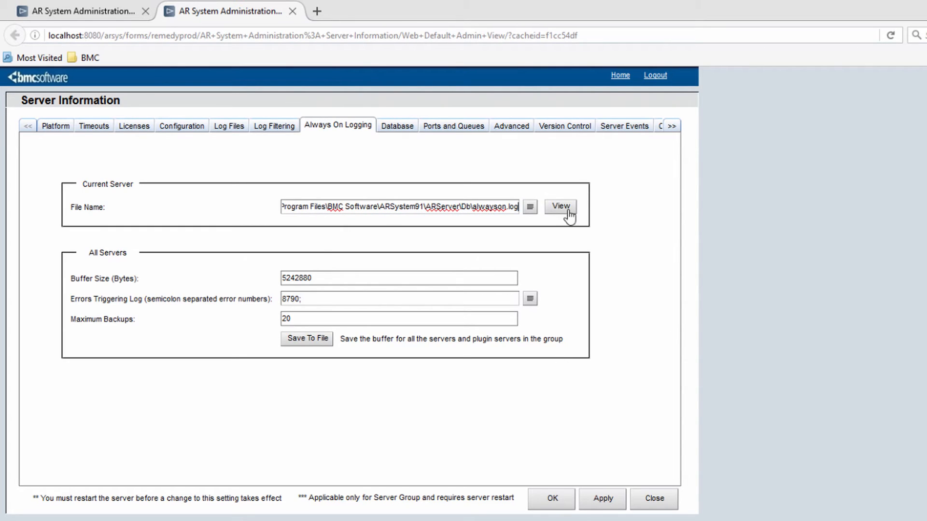
{"action": "mouse_move", "coordinate": [296, 240]}
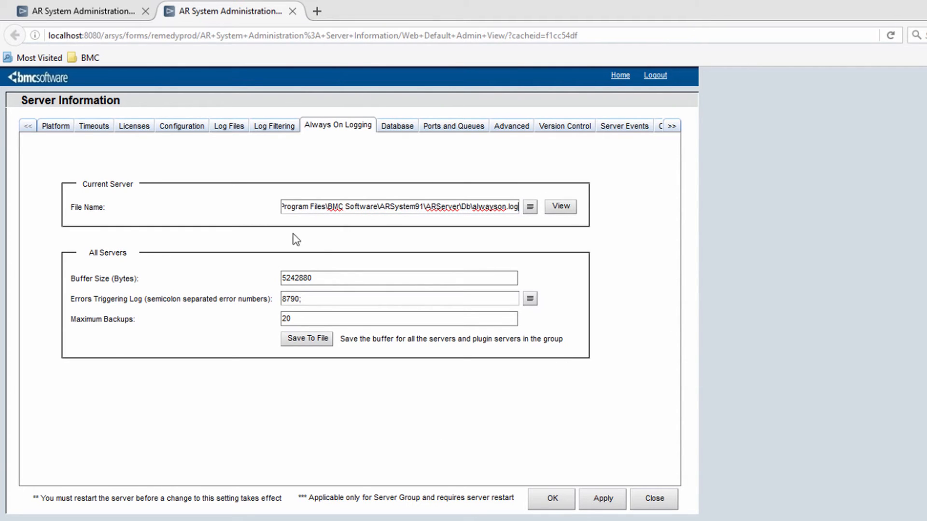
{"action": "mouse_move", "coordinate": [323, 393]}
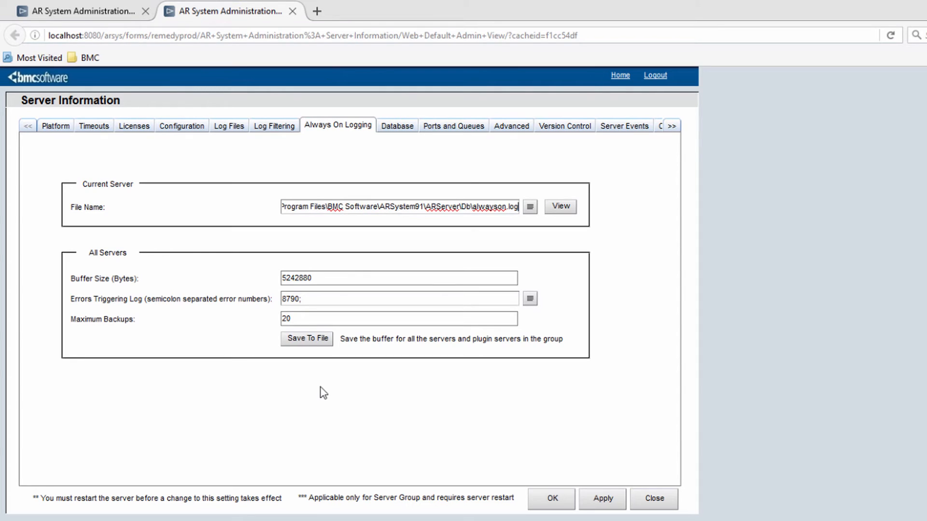
{"action": "mouse_move", "coordinate": [313, 370]}
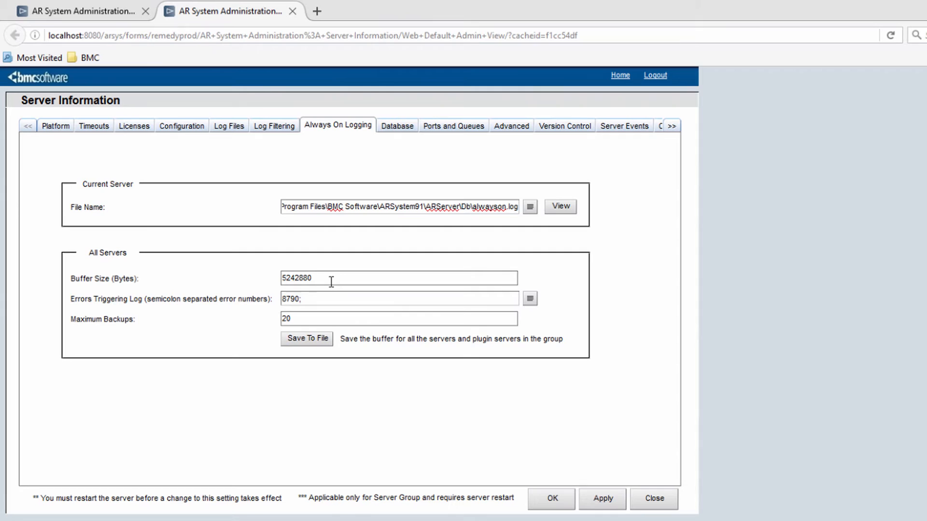
{"action": "mouse_move", "coordinate": [486, 202]}
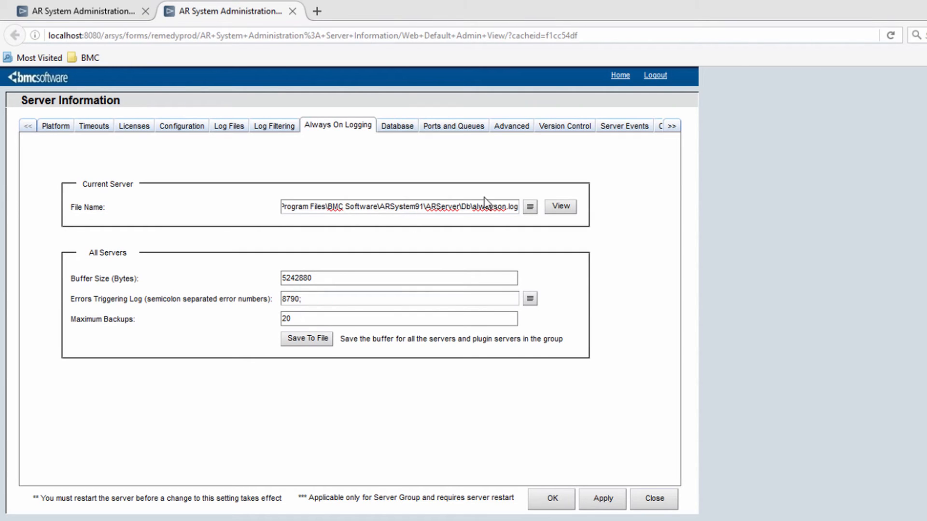
{"action": "mouse_move", "coordinate": [610, 214]}
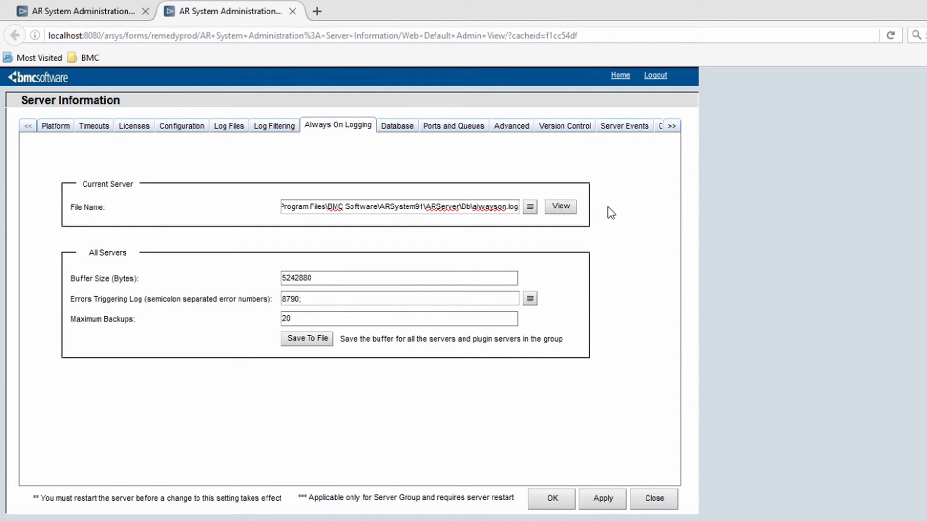
{"action": "left_click", "coordinate": [559, 206]}
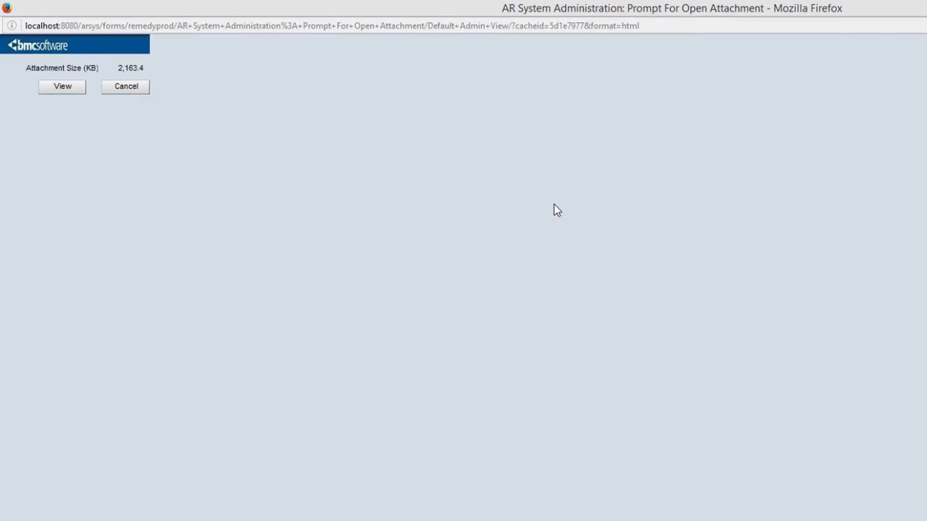
{"action": "left_click", "coordinate": [61, 86]}
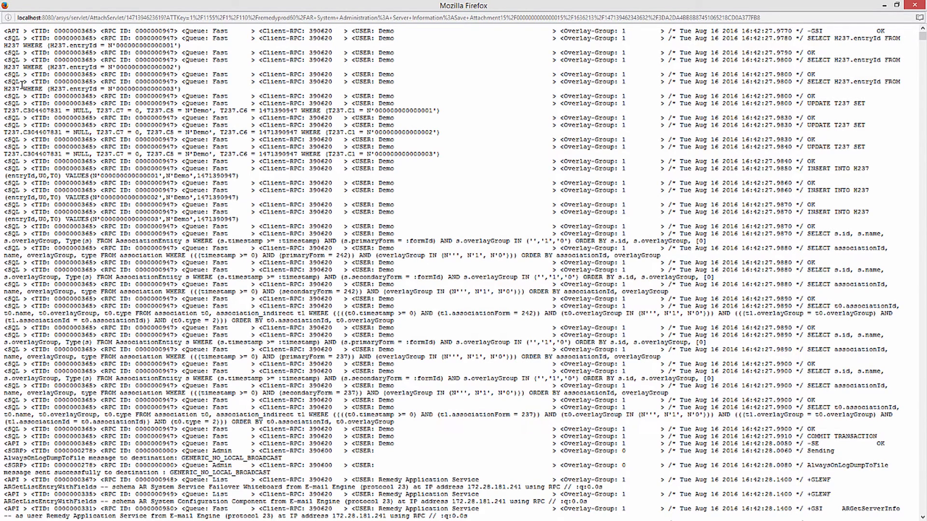
{"action": "mouse_move", "coordinate": [50, 147]}
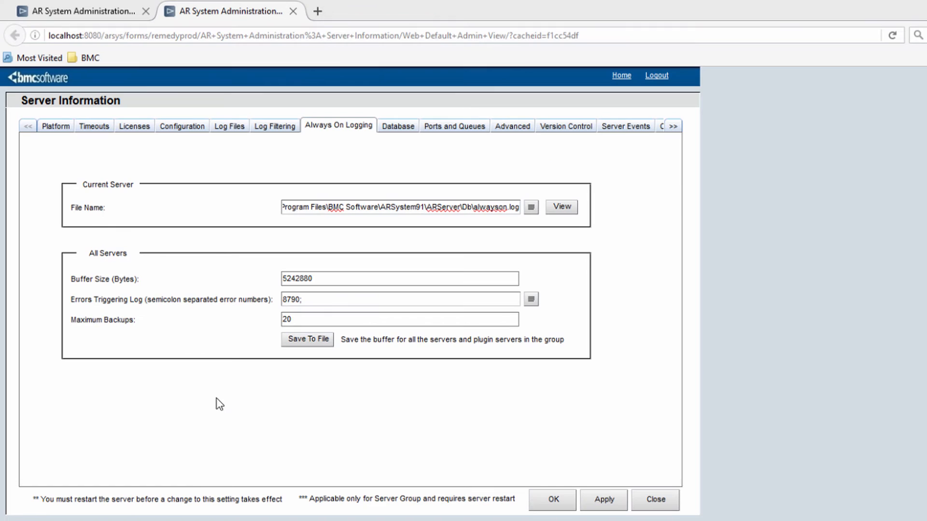
{"action": "mouse_move", "coordinate": [298, 428]}
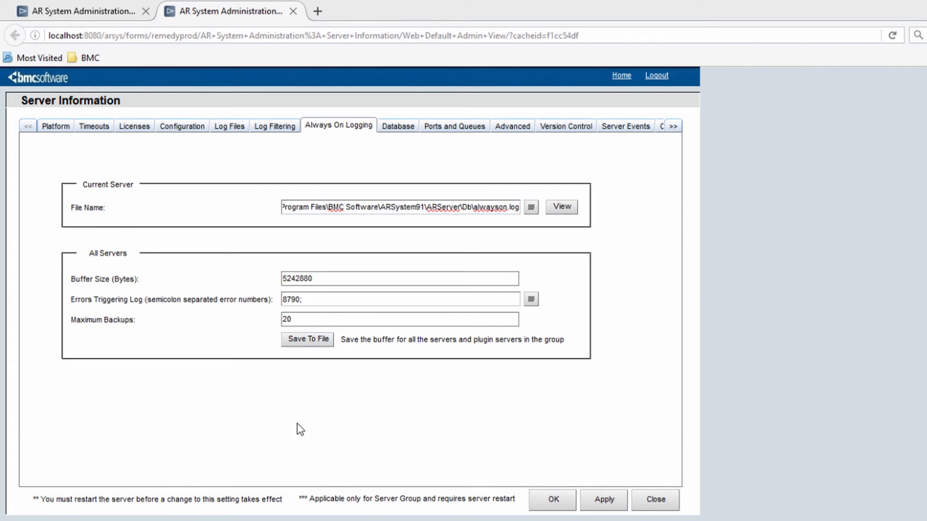
{"action": "mouse_move", "coordinate": [255, 424]}
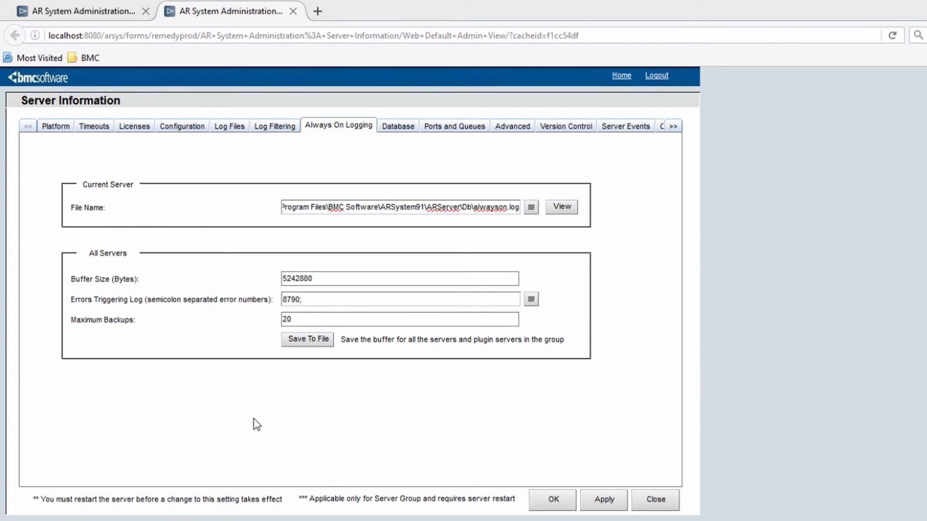
{"action": "mouse_move", "coordinate": [49, 310]}
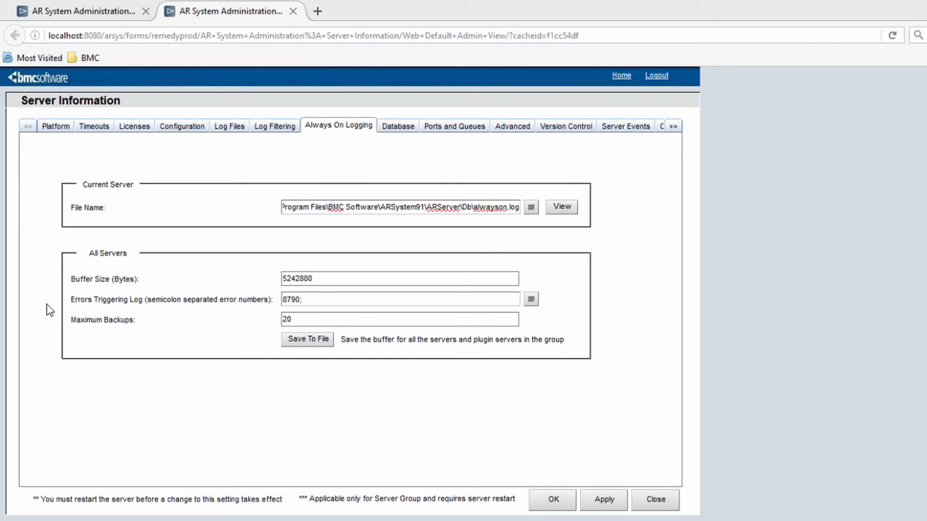
{"action": "mouse_move", "coordinate": [135, 312]}
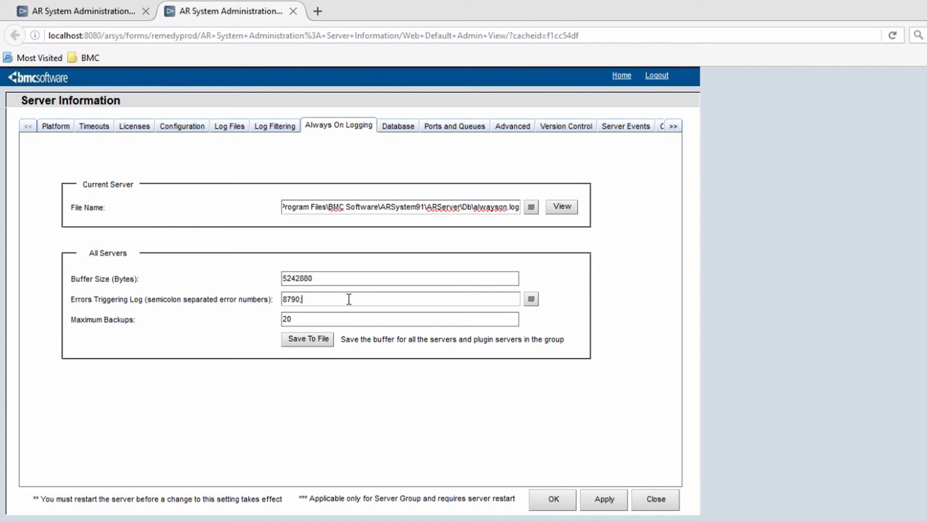
Append ;552;92 after 8790 in the Errors Triggering Log field.
{"action": "type", "text": ";"}
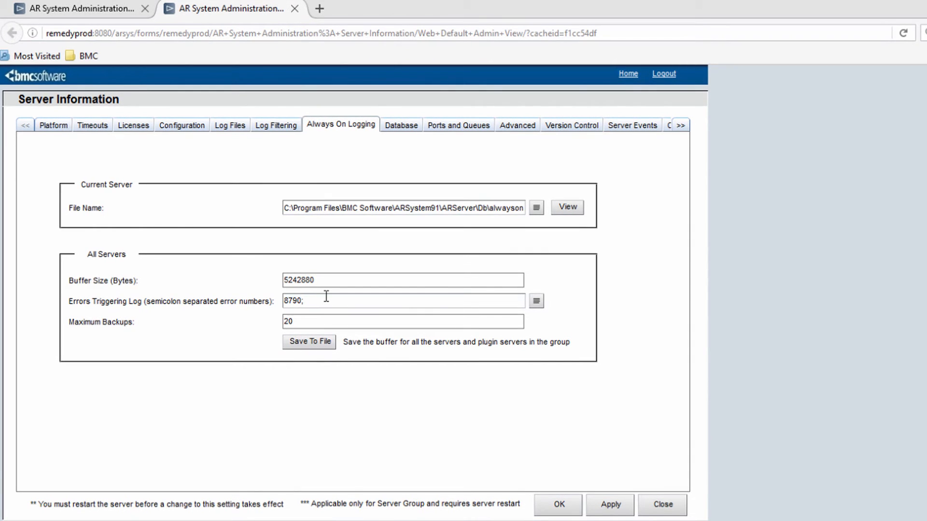
{"action": "type", "text": "552;"}
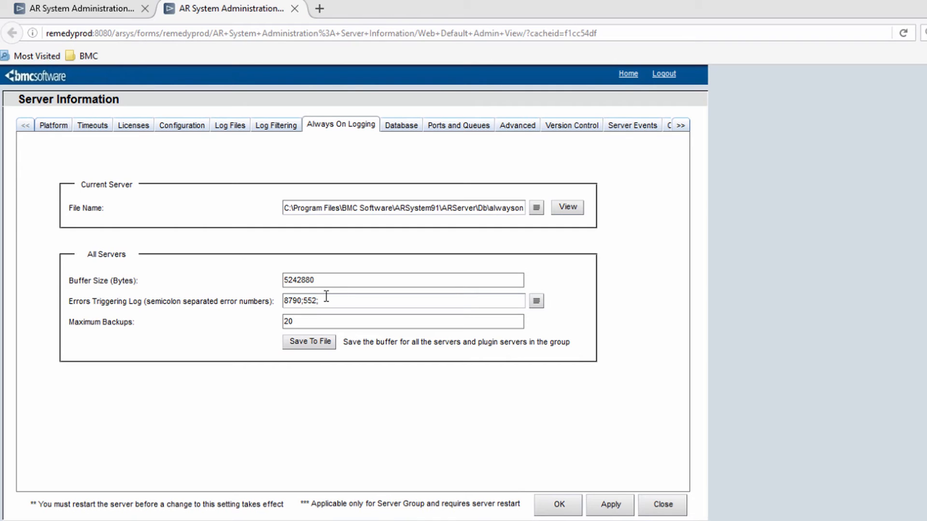
{"action": "type", "text": "92"}
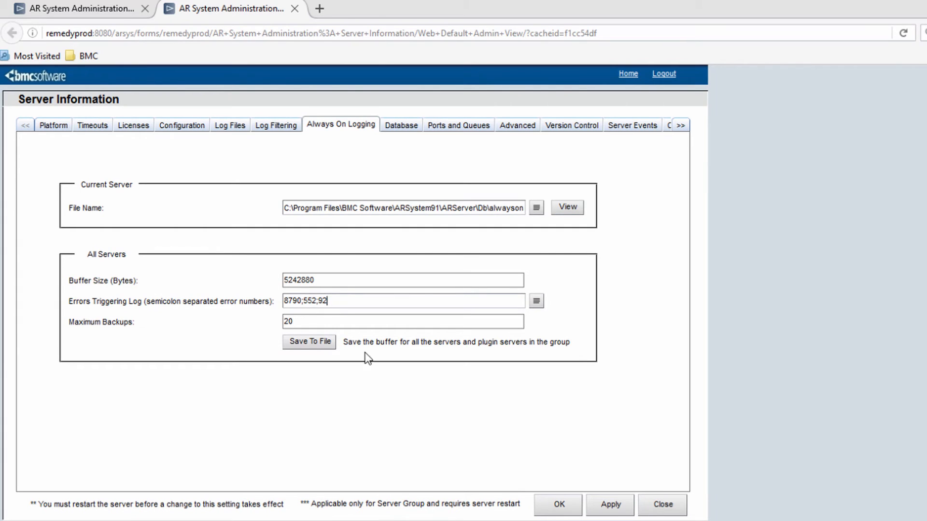
{"action": "key", "text": "Backspace"}
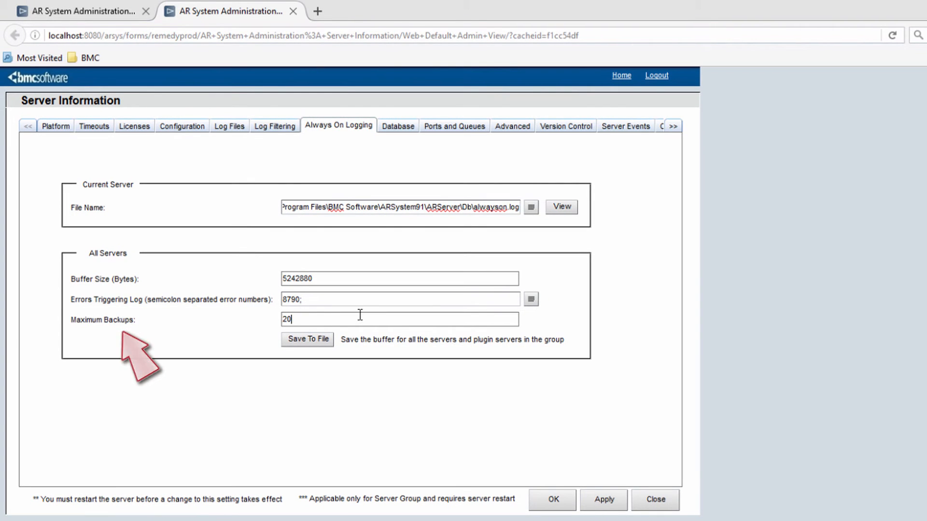
{"action": "mouse_move", "coordinate": [214, 340]}
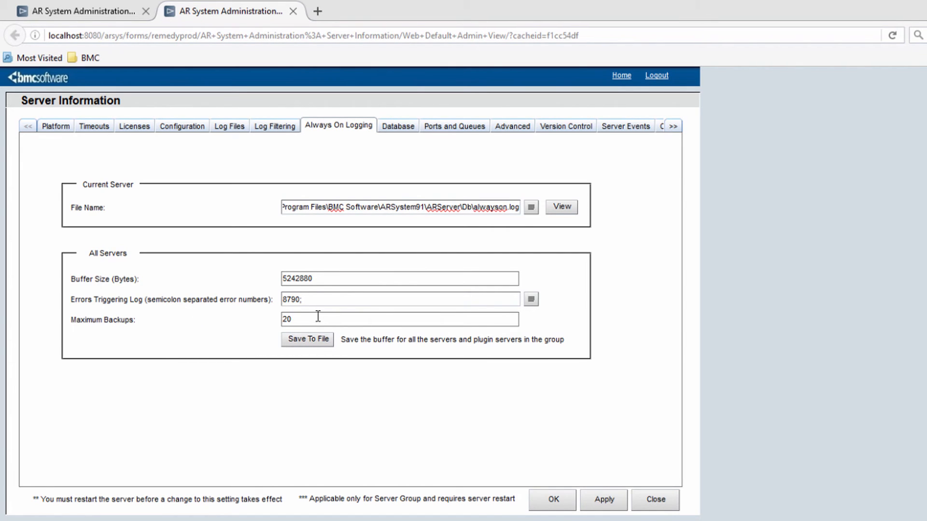
Select the Maximum Backups value of 20.
{"action": "double_click", "coordinate": [285, 320]}
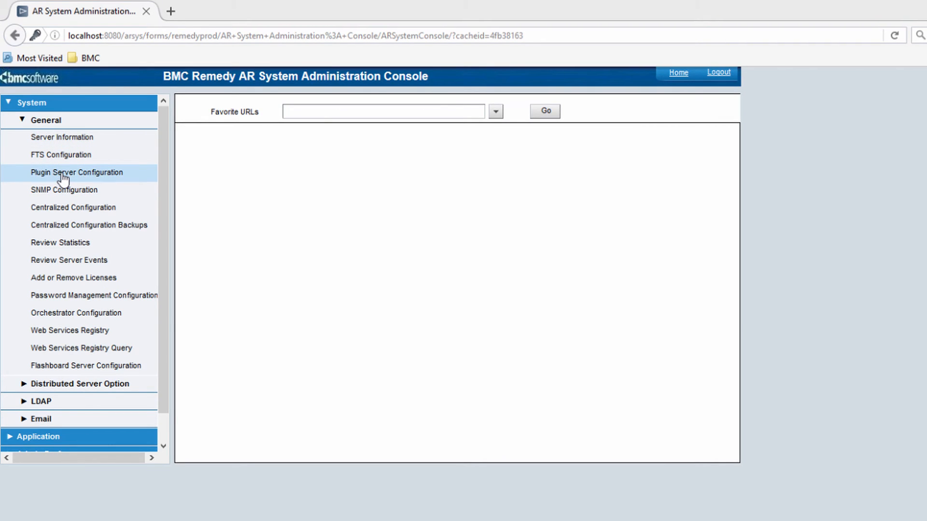
Open Plugin Server Configuration for this instance and select its always-on log file path.
{"action": "left_click", "coordinate": [76, 172]}
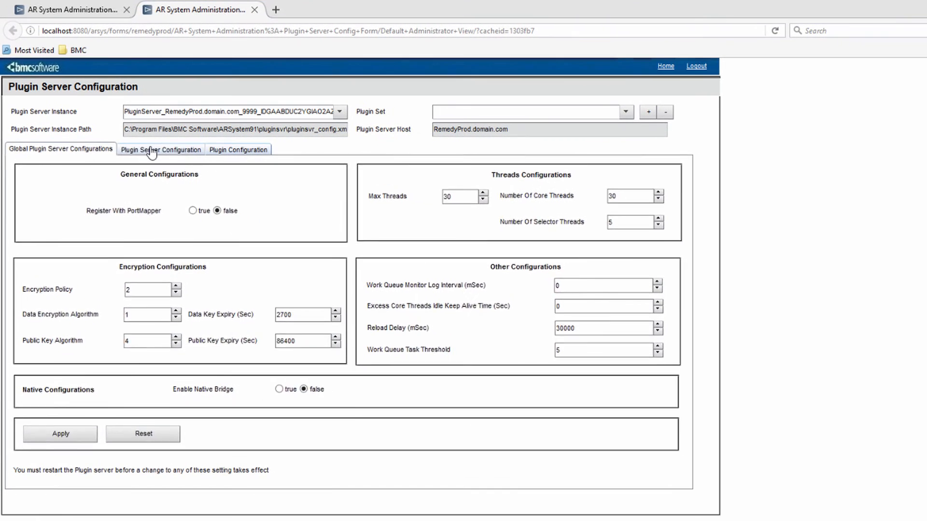
{"action": "left_click", "coordinate": [160, 150]}
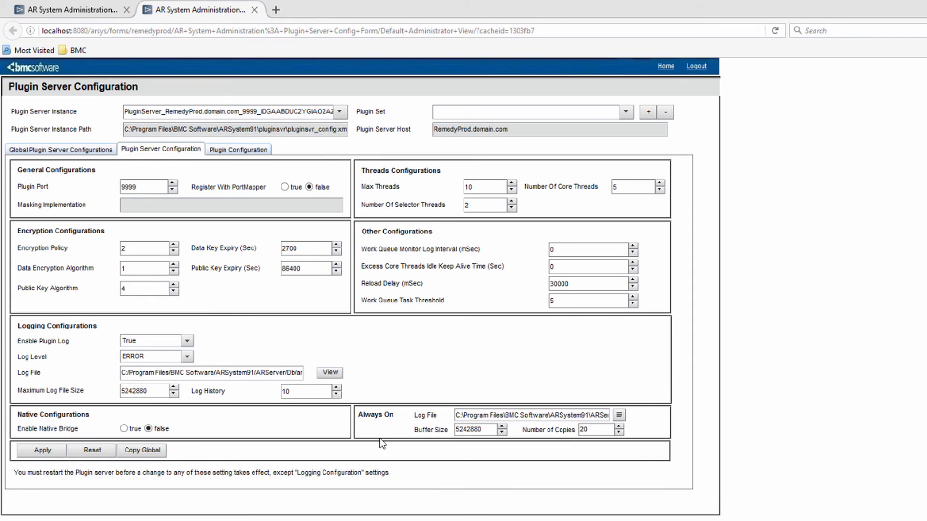
{"action": "mouse_move", "coordinate": [301, 149]}
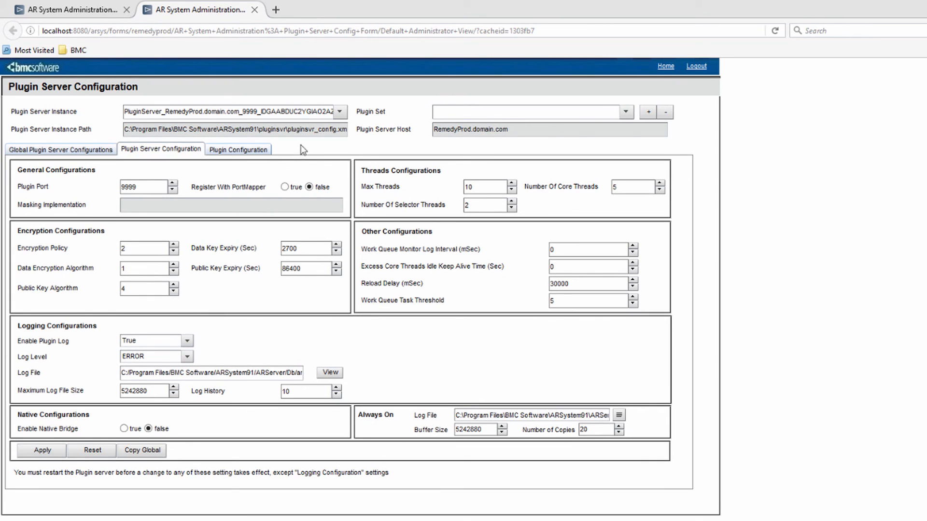
{"action": "mouse_move", "coordinate": [345, 330]}
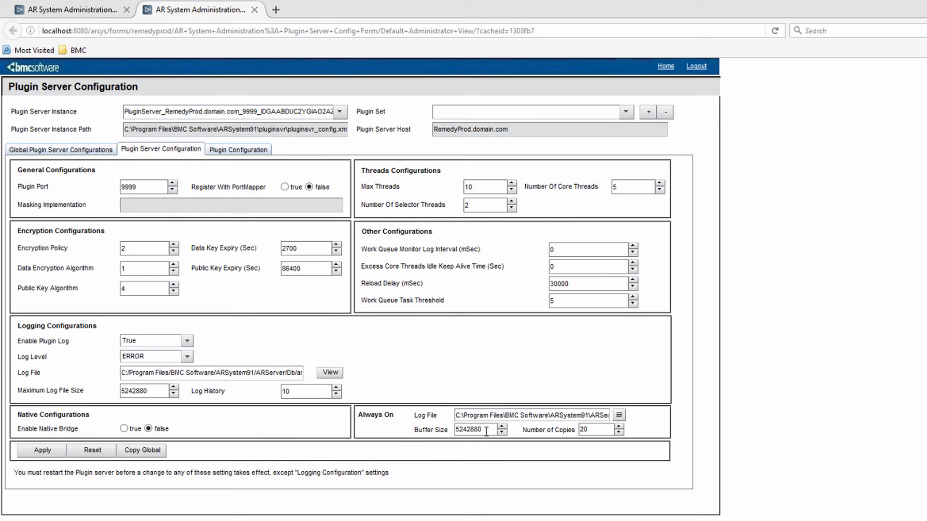
{"action": "mouse_move", "coordinate": [562, 435]}
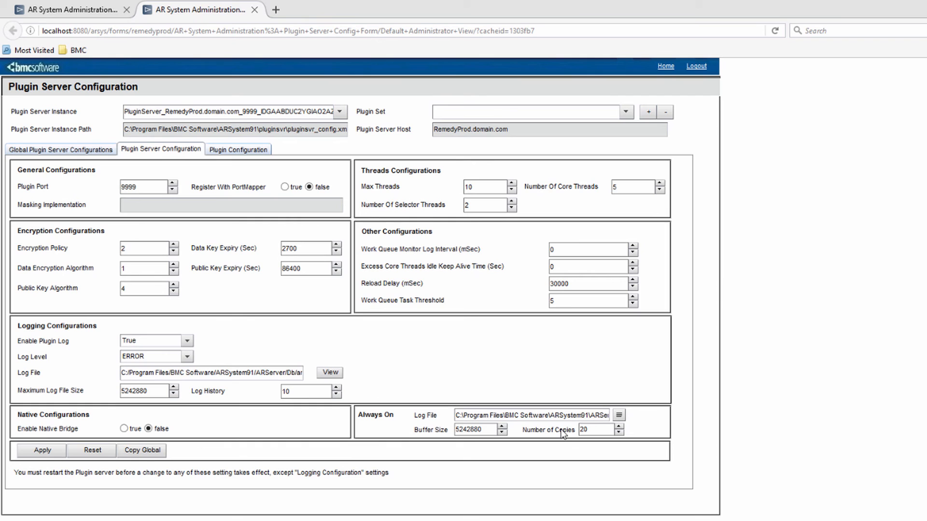
{"action": "double_click", "coordinate": [588, 415]}
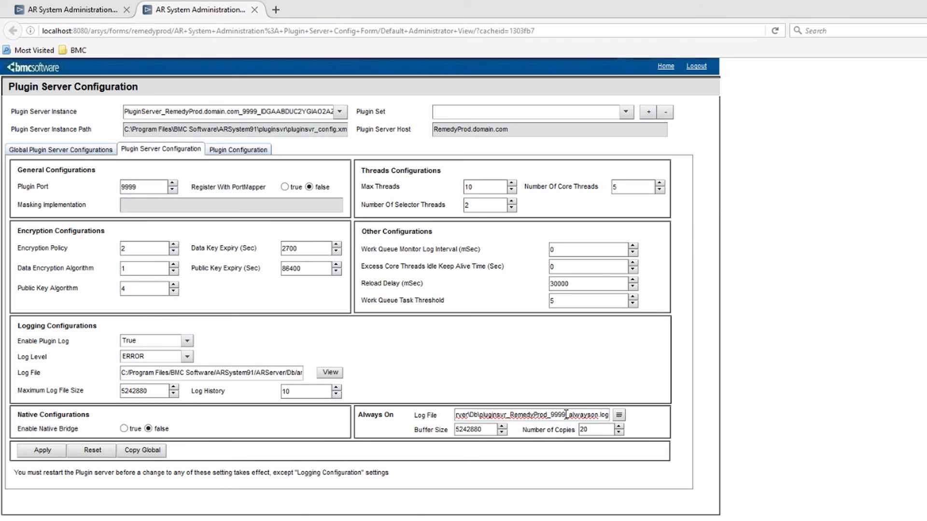
{"action": "mouse_move", "coordinate": [561, 407]}
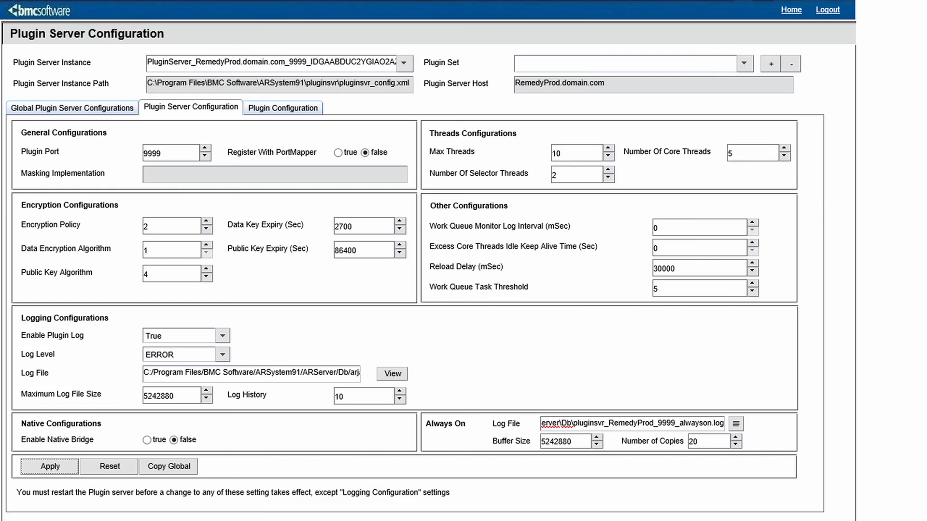
Open pluginsvr_RemedyProd_9999_alwayson.log.1 in TextPad and highlight a block of ARFilterAPI entries.
{"action": "key", "text": "ctrl+f"}
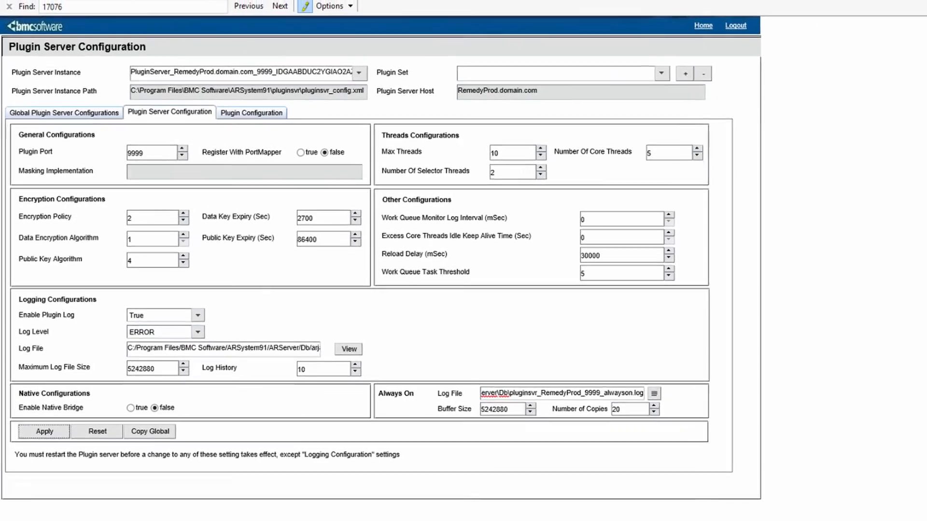
{"action": "left_click", "coordinate": [348, 349]}
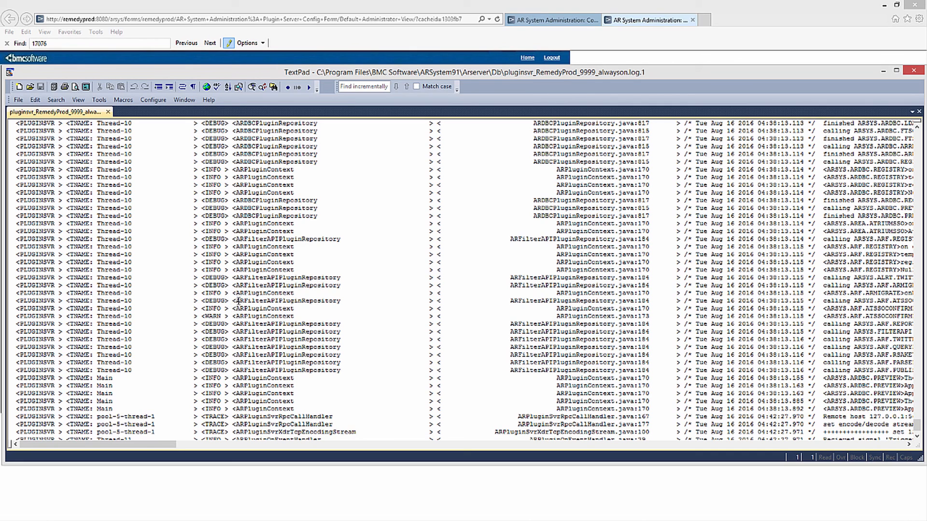
{"action": "left_click", "coordinate": [236, 300]}
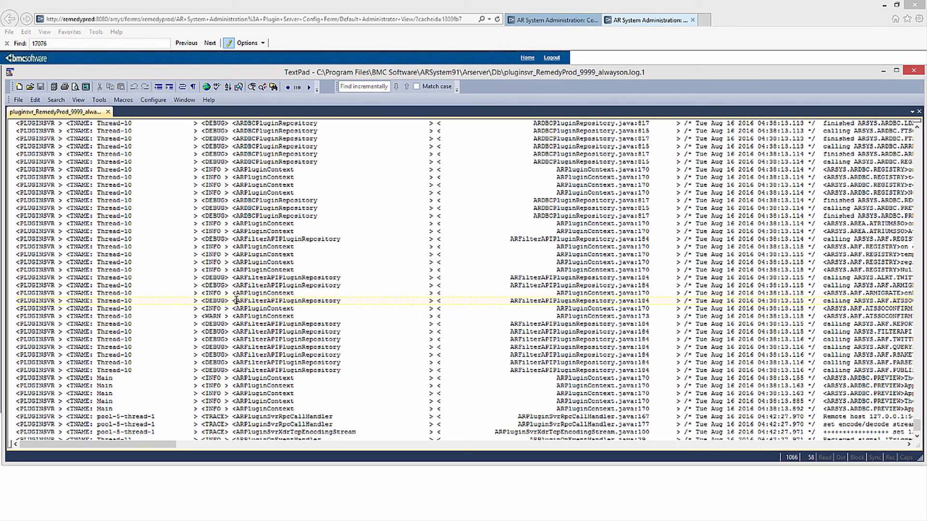
{"action": "left_click_drag", "start_coordinate": [237, 300], "coordinate": [242, 409]}
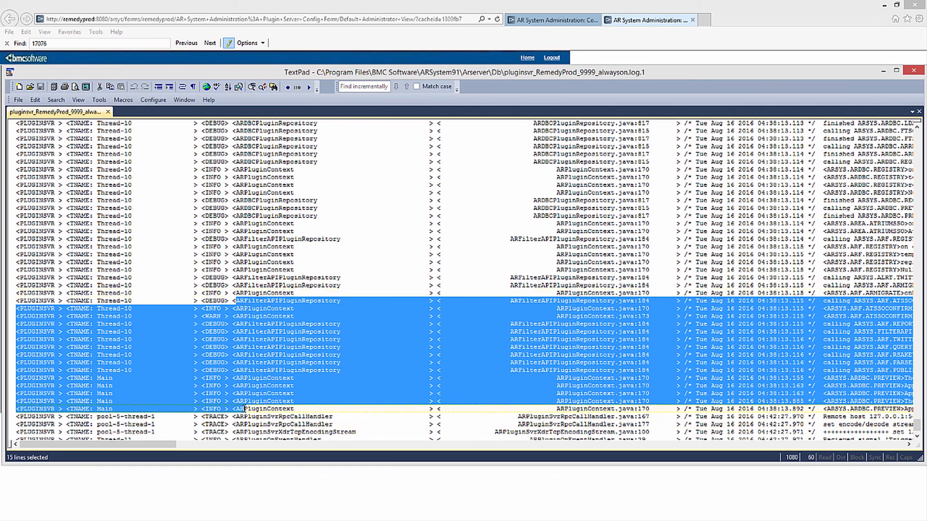